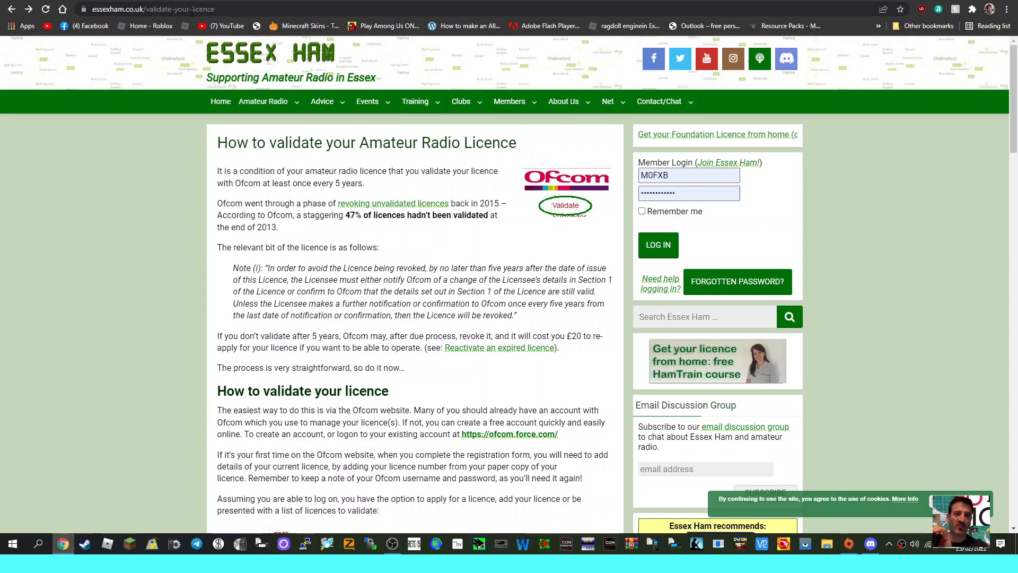
Scroll through the licence validation guide down to its Related links section.
{"action": "scroll", "scroll_direction": "down", "scroll_amount": 3}
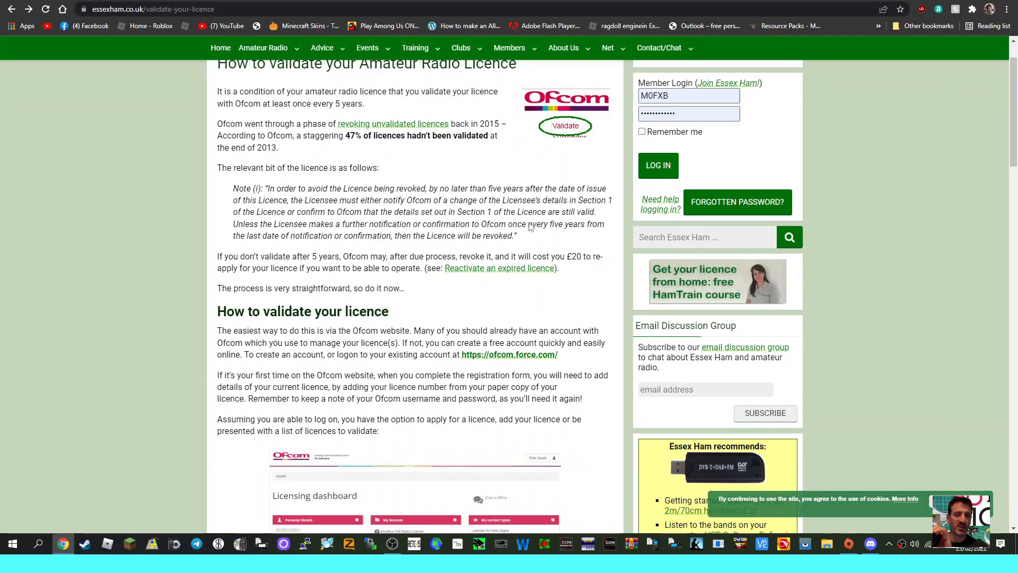
{"action": "scroll", "scroll_direction": "down", "scroll_amount": 3}
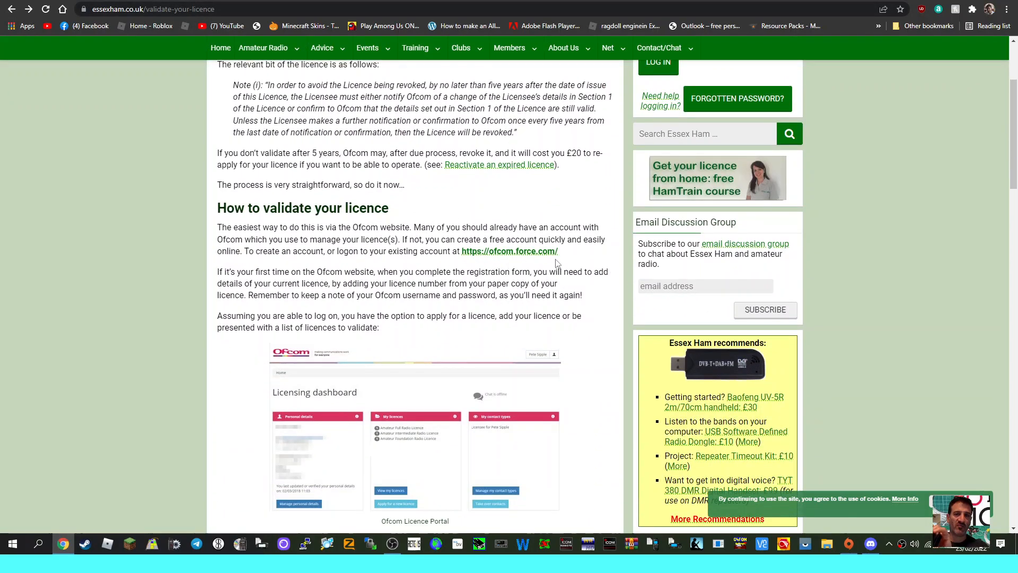
{"action": "scroll", "scroll_direction": "down", "scroll_amount": 3}
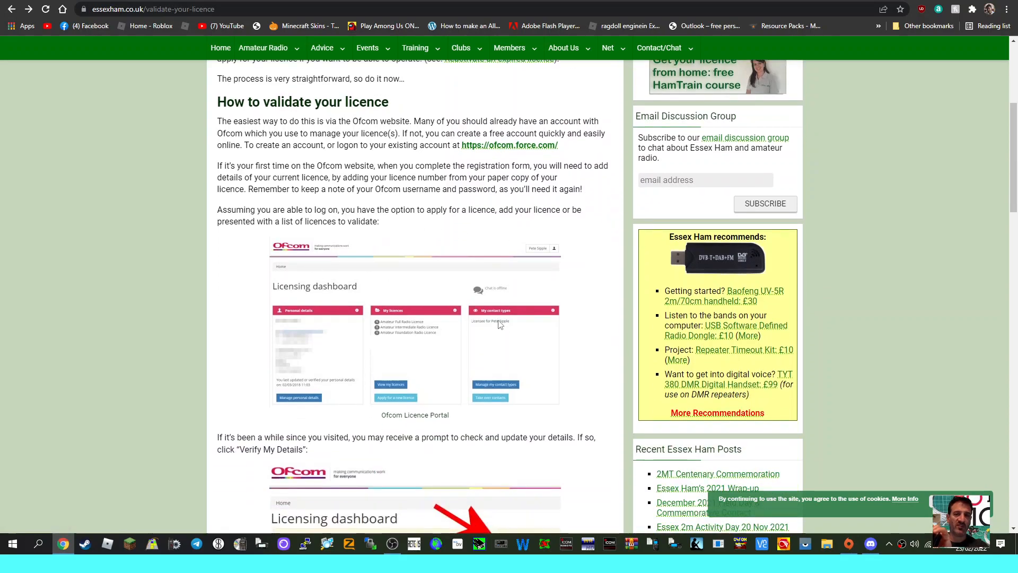
{"action": "scroll", "scroll_direction": "down", "scroll_amount": 3}
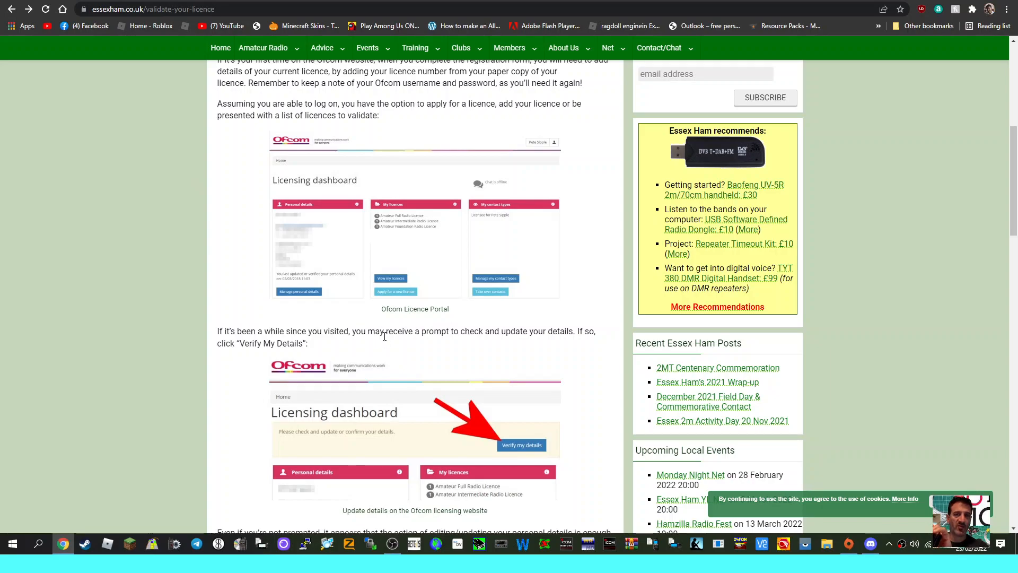
{"action": "scroll", "scroll_direction": "down", "scroll_amount": 3}
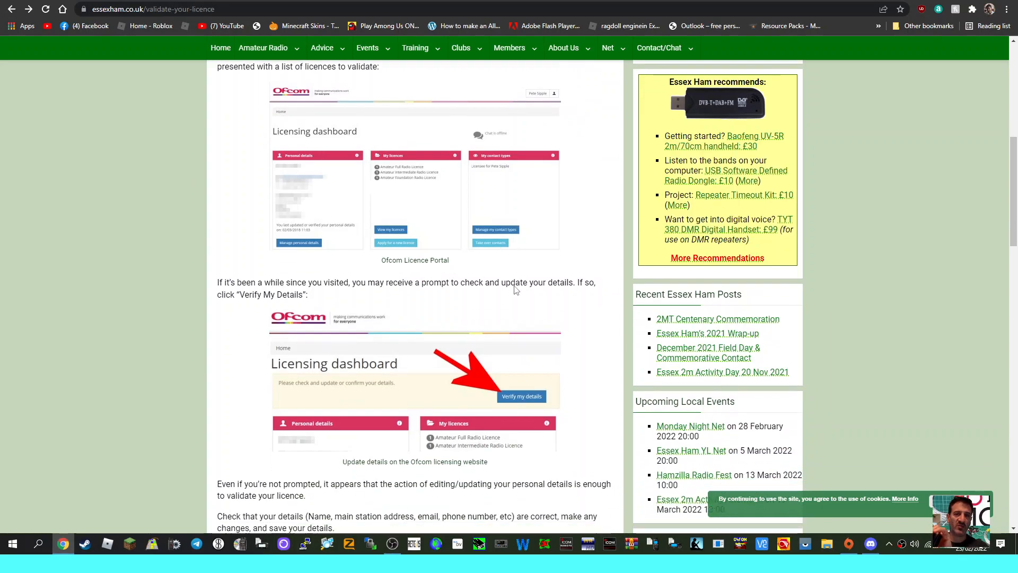
{"action": "scroll", "scroll_direction": "up", "scroll_amount": 3}
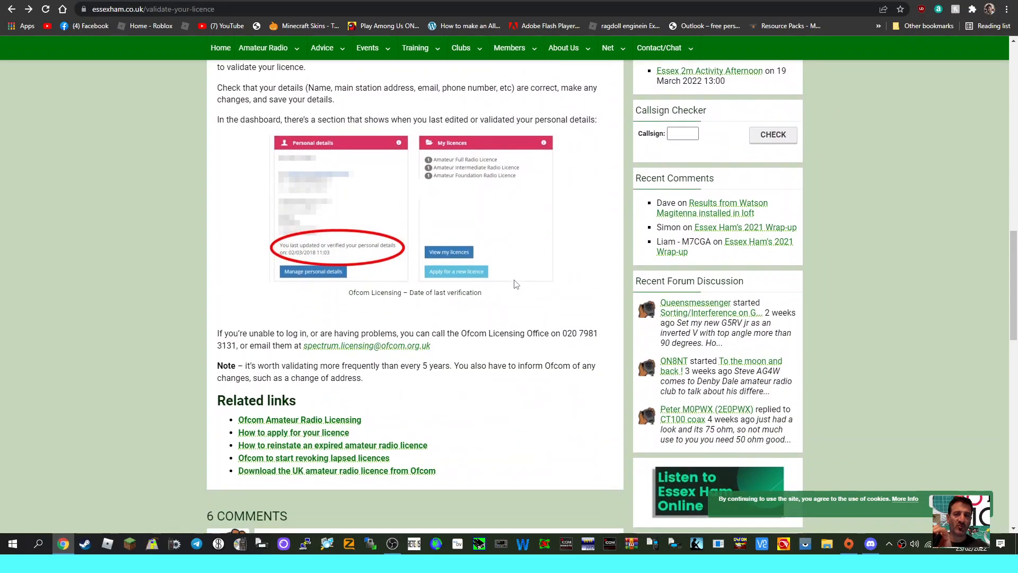
{"action": "mouse_move", "coordinate": [363, 349]}
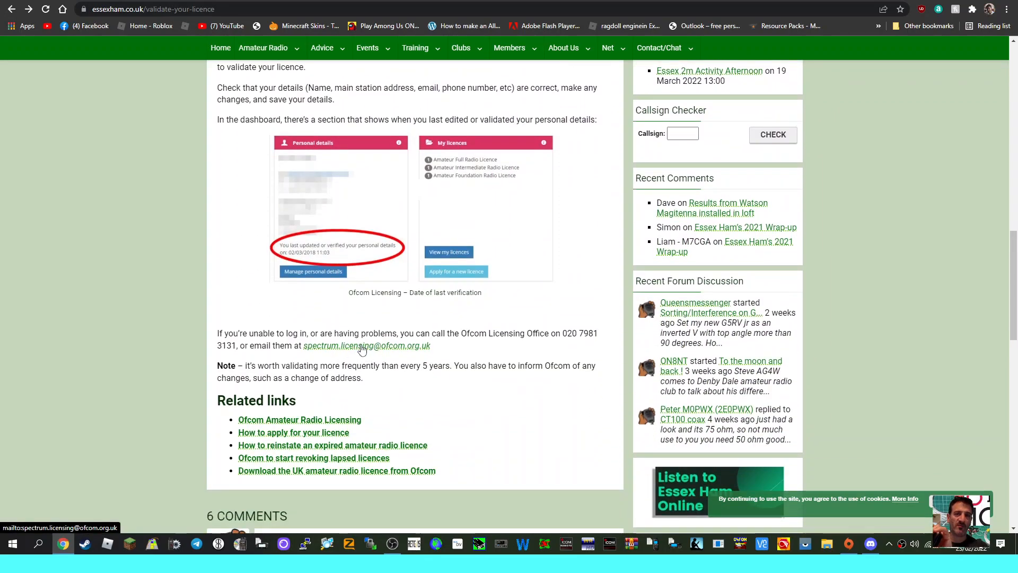
{"action": "mouse_move", "coordinate": [444, 287]}
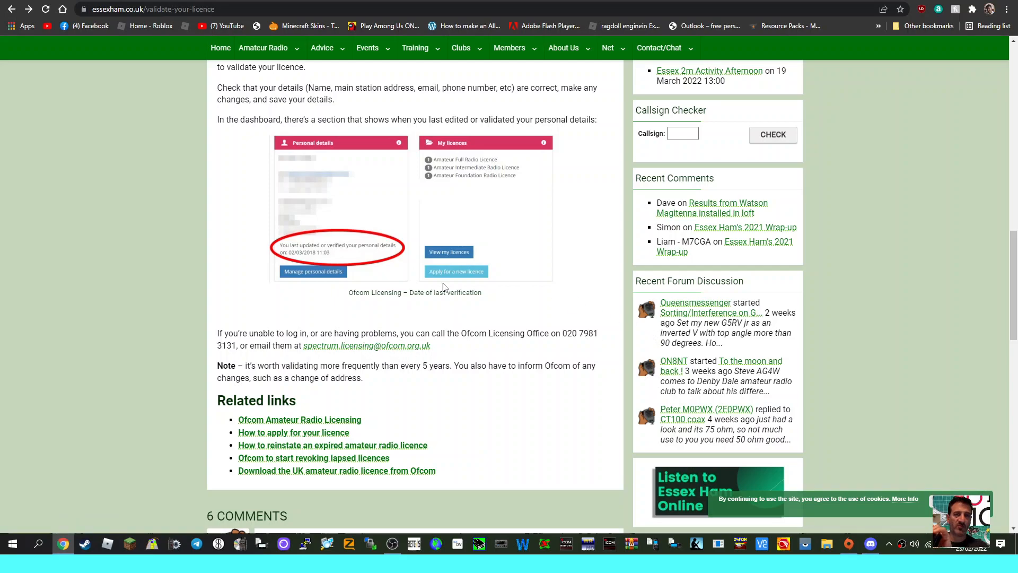
{"action": "mouse_move", "coordinate": [492, 315]}
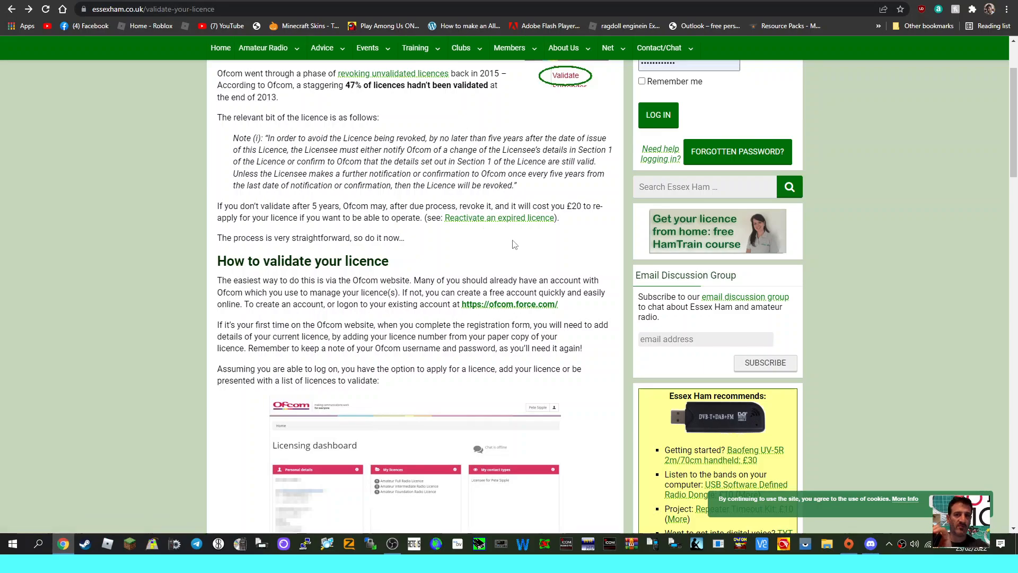
{"action": "scroll", "scroll_direction": "down", "scroll_amount": 3}
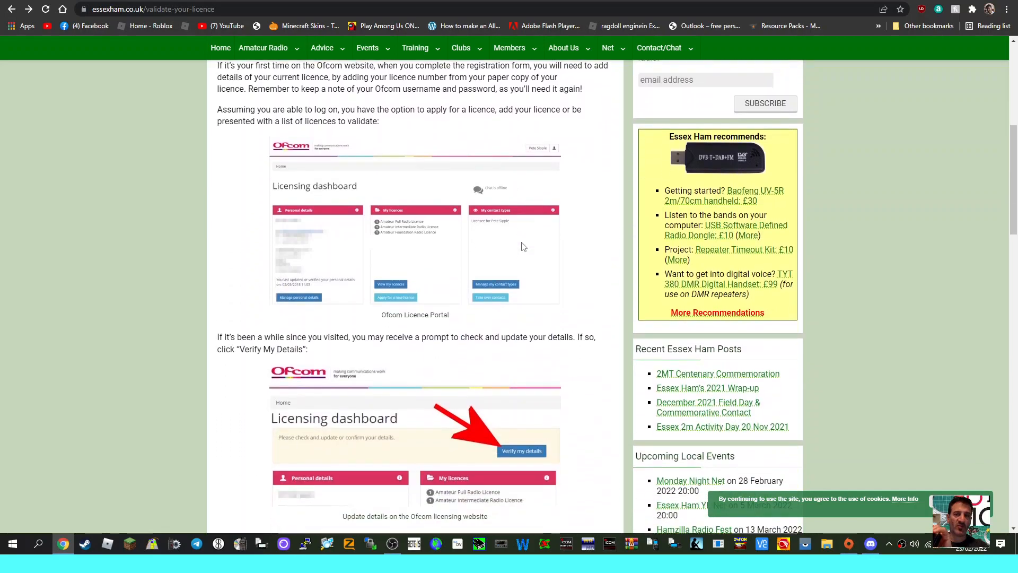
{"action": "scroll", "scroll_direction": "down", "scroll_amount": 3}
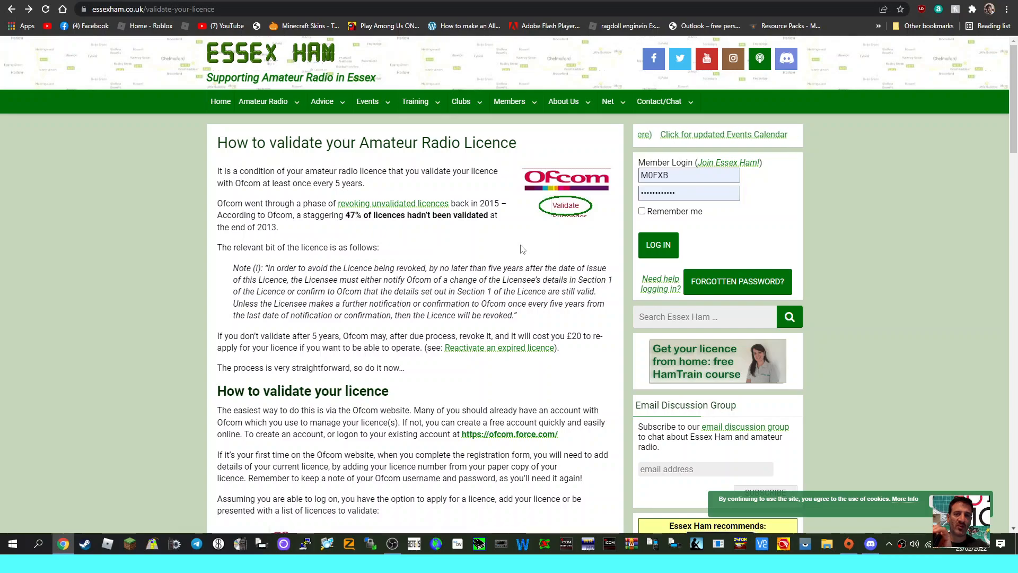
{"action": "scroll", "scroll_direction": "down", "scroll_amount": 3}
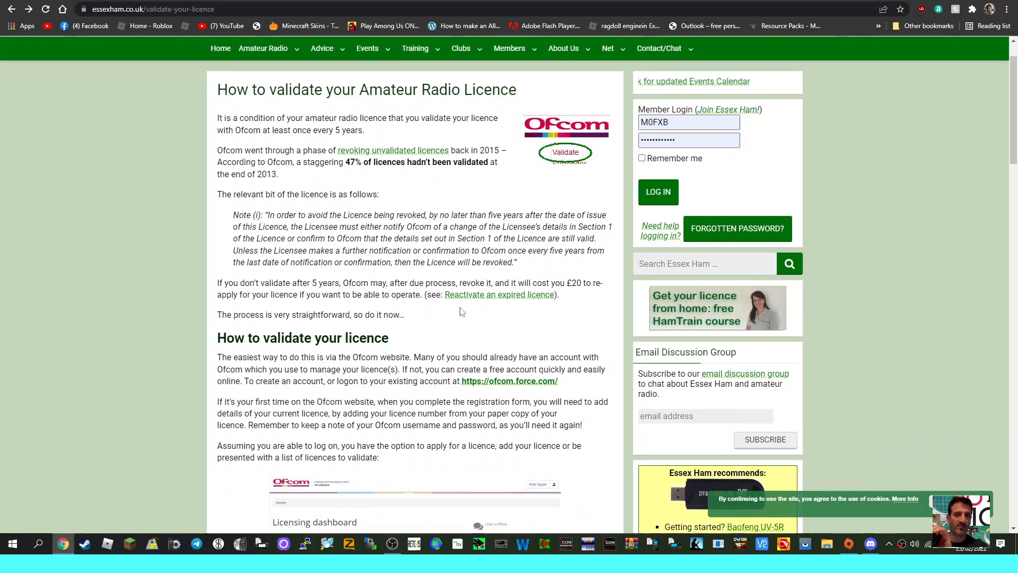
{"action": "mouse_move", "coordinate": [537, 299]}
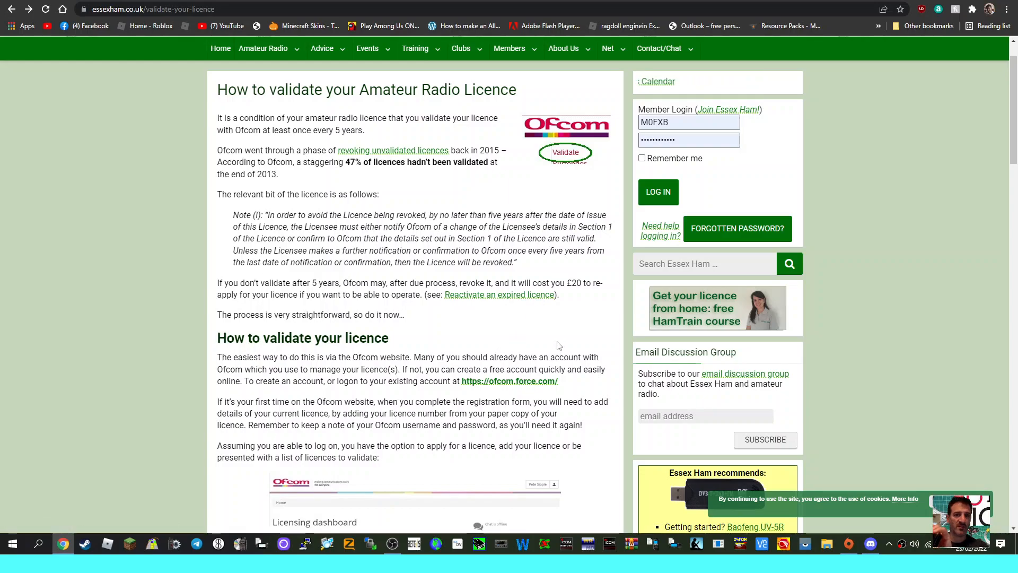
{"action": "scroll", "scroll_direction": "down", "scroll_amount": 3}
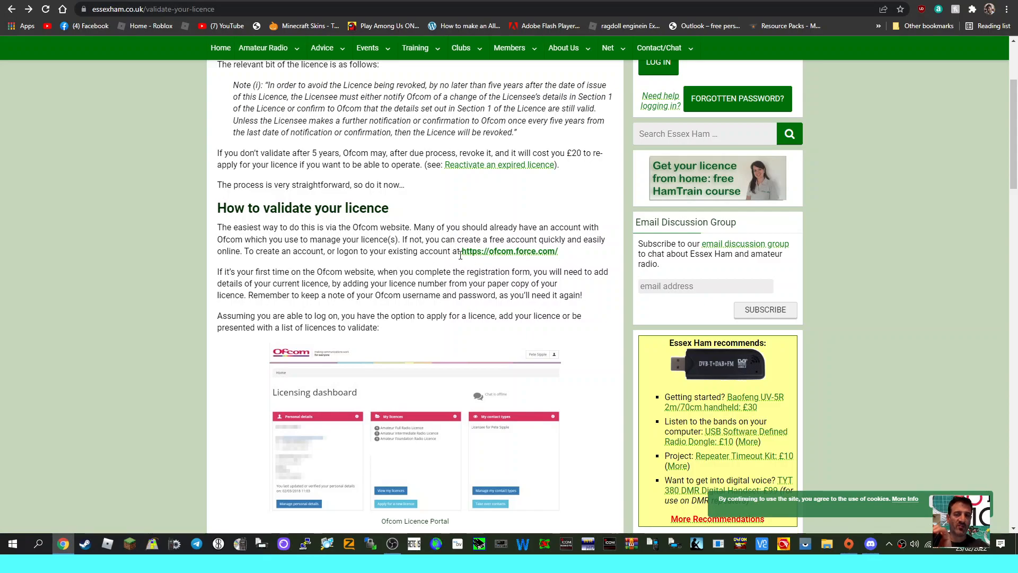
Follow the related link to the guide on reinstating an expired amateur radio licence.
{"action": "left_click", "coordinate": [508, 251]}
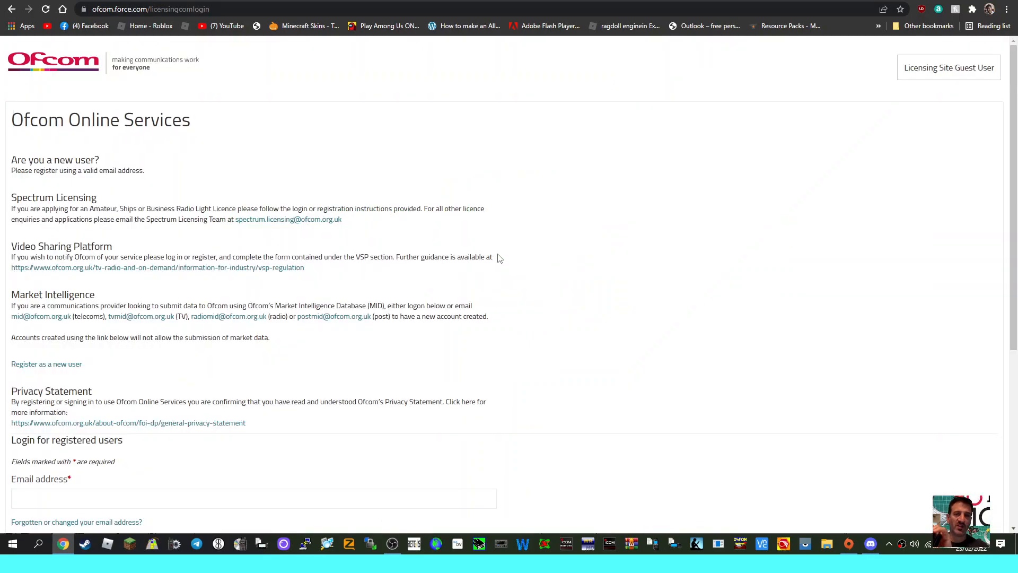
{"action": "scroll", "scroll_direction": "down", "scroll_amount": 3}
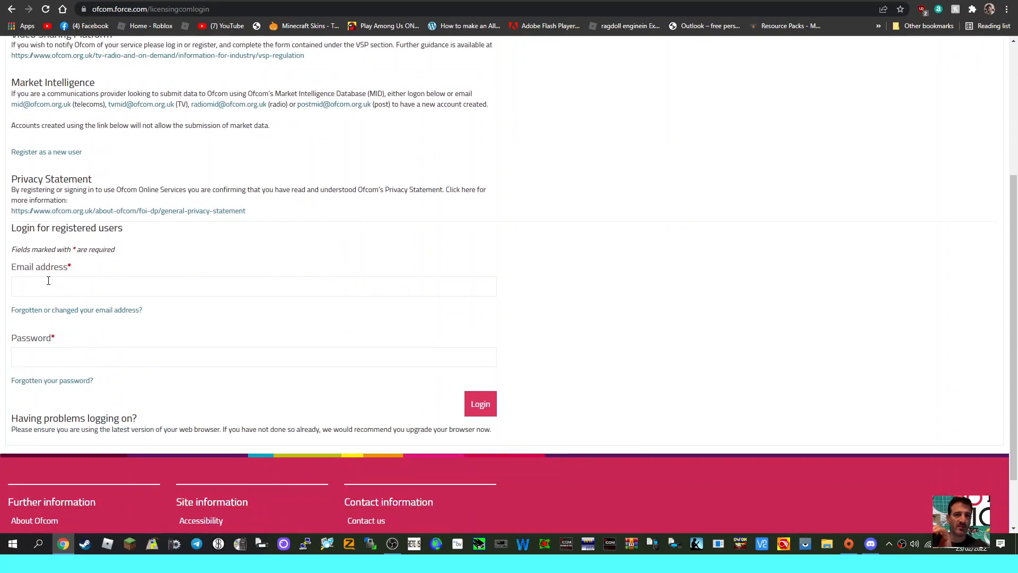
{"action": "left_click", "coordinate": [254, 286]}
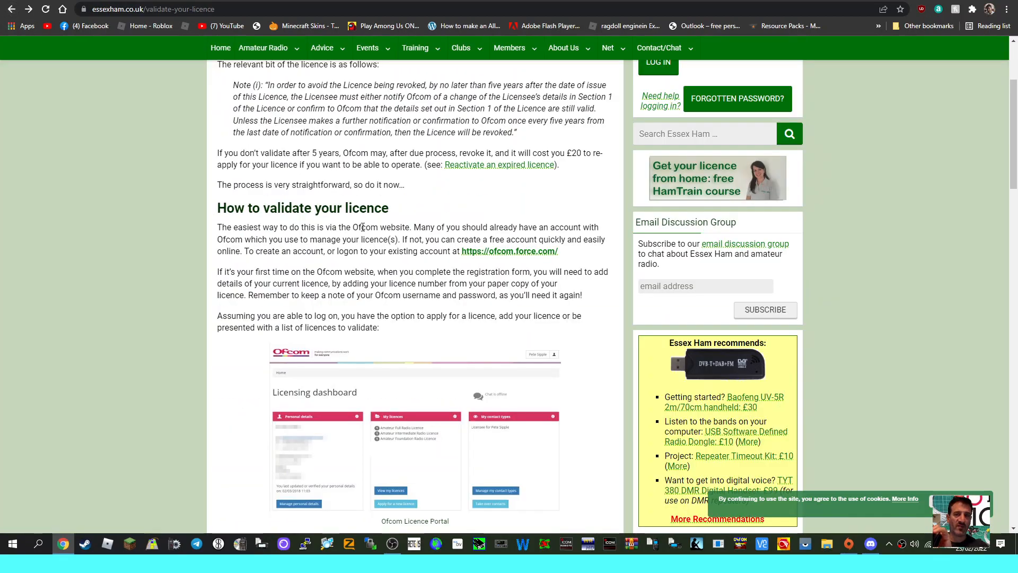
{"action": "scroll", "scroll_direction": "down", "scroll_amount": 3}
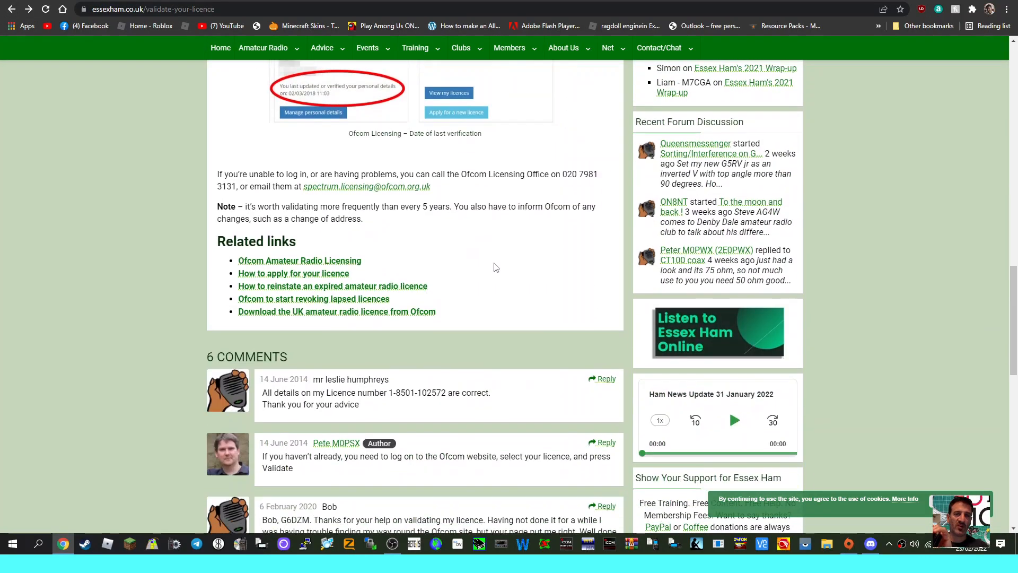
{"action": "scroll", "scroll_direction": "up", "scroll_amount": 3}
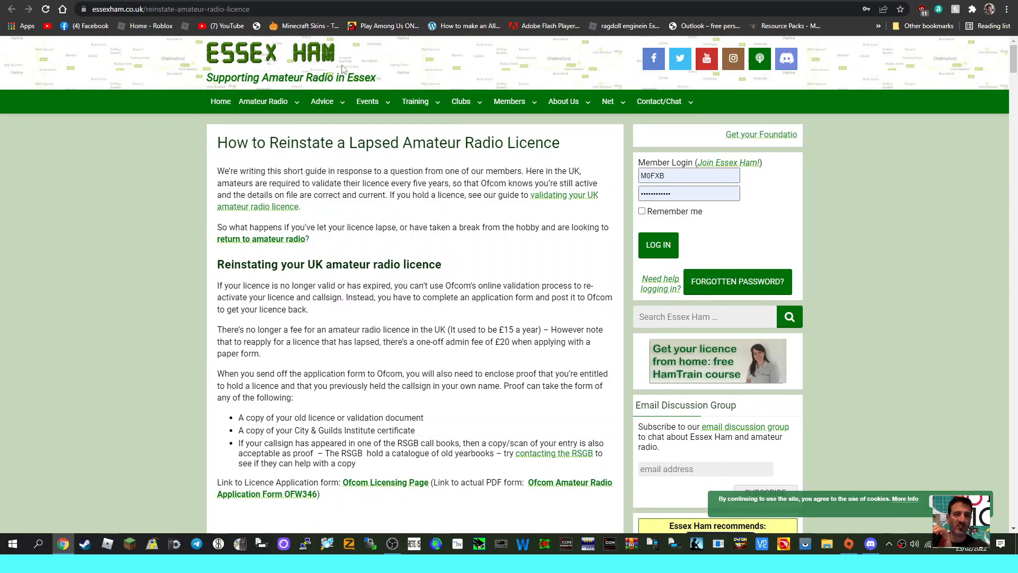
{"action": "scroll", "scroll_direction": "down", "scroll_amount": 3}
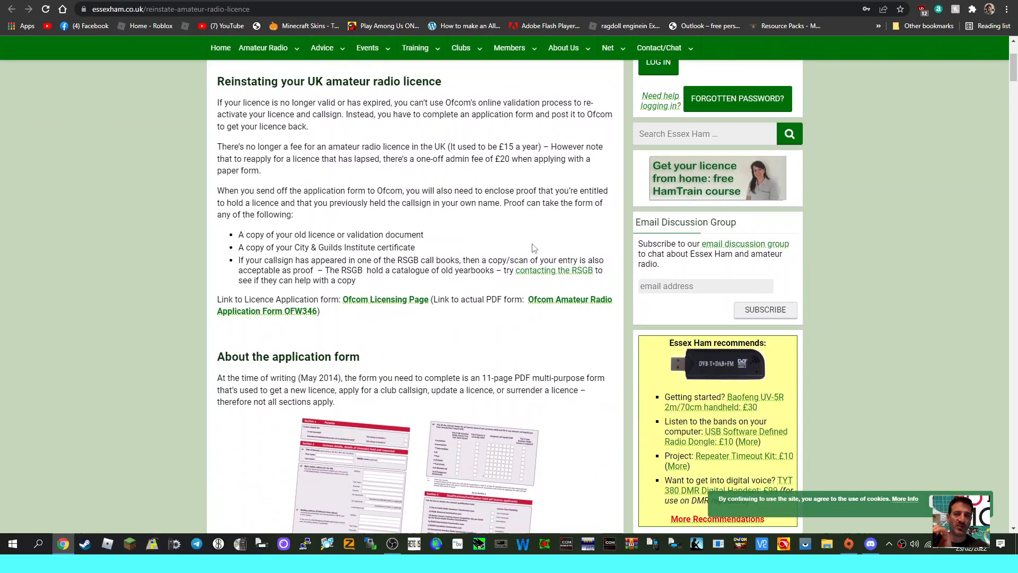
{"action": "scroll", "scroll_direction": "down", "scroll_amount": 3}
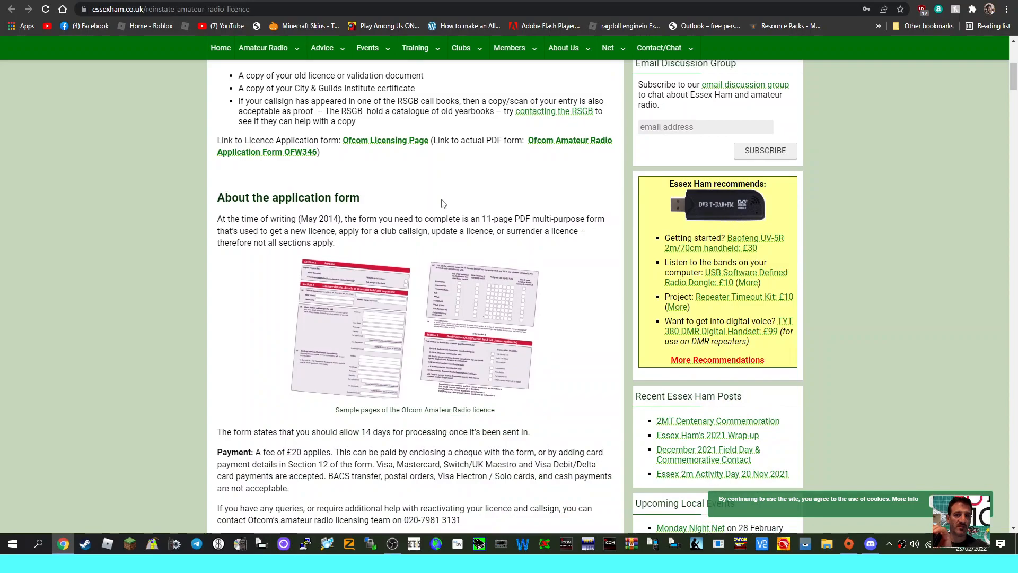
{"action": "scroll", "scroll_direction": "down", "scroll_amount": 3}
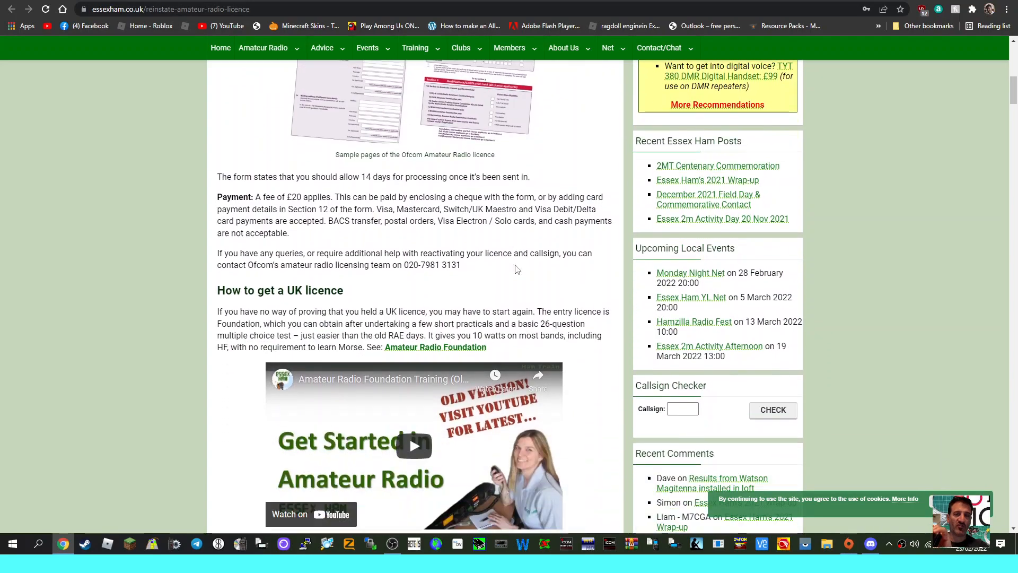
{"action": "scroll", "scroll_direction": "down", "scroll_amount": 3}
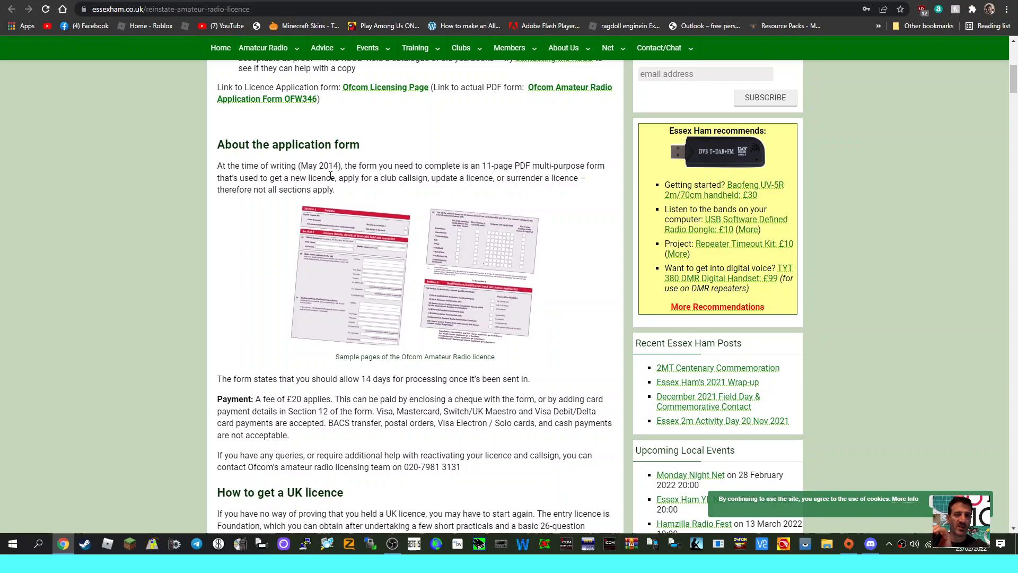
{"action": "mouse_move", "coordinate": [388, 175]}
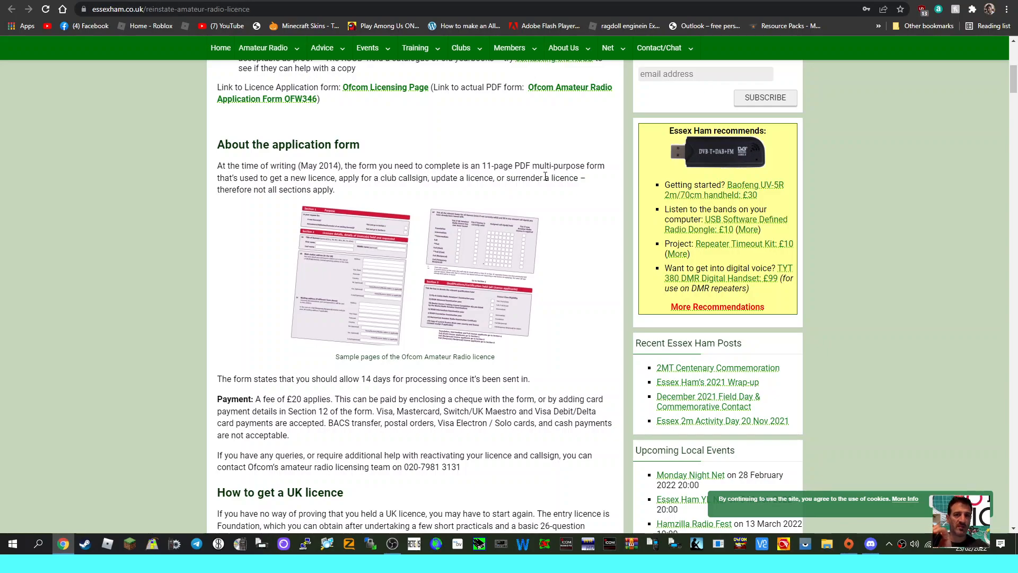
{"action": "mouse_move", "coordinate": [507, 210]}
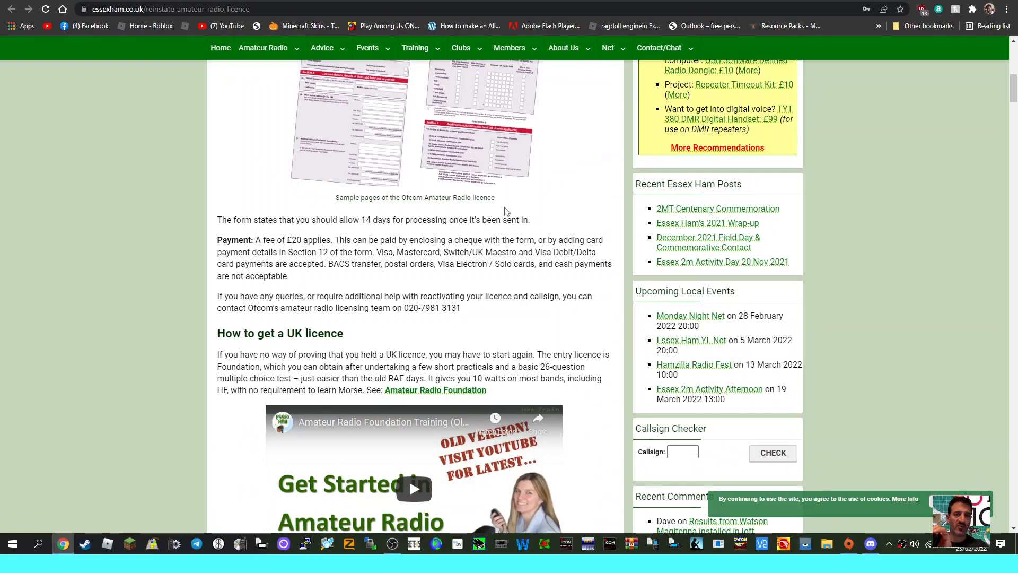
{"action": "scroll", "scroll_direction": "down", "scroll_amount": 3}
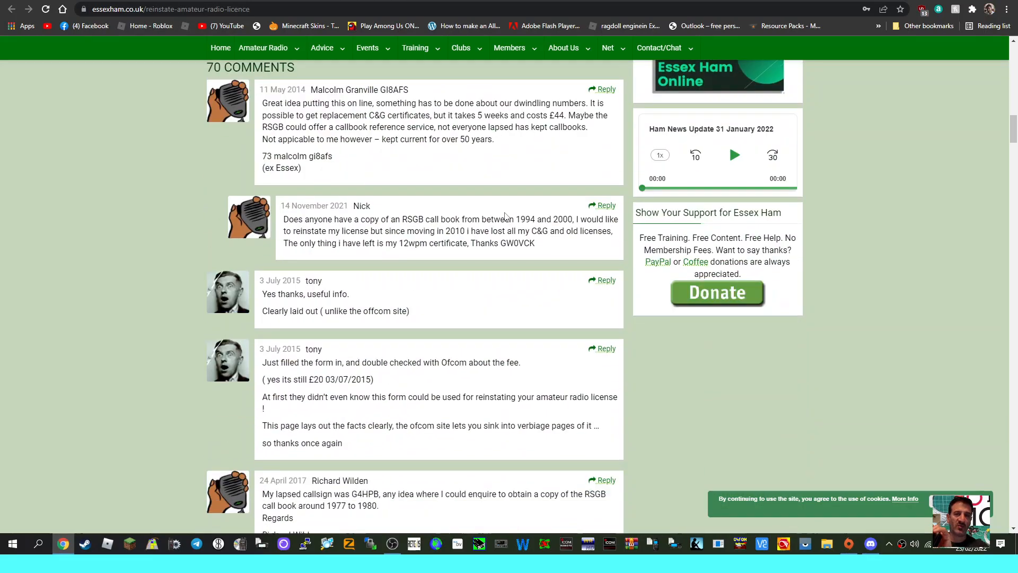